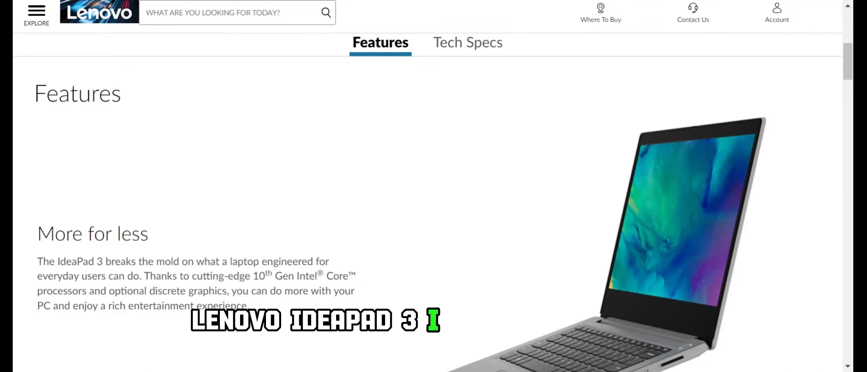
- Scroll down the IdeaPad 3 Features section to the Quick & quiet with Q-Control feature
scroll("down", 3)
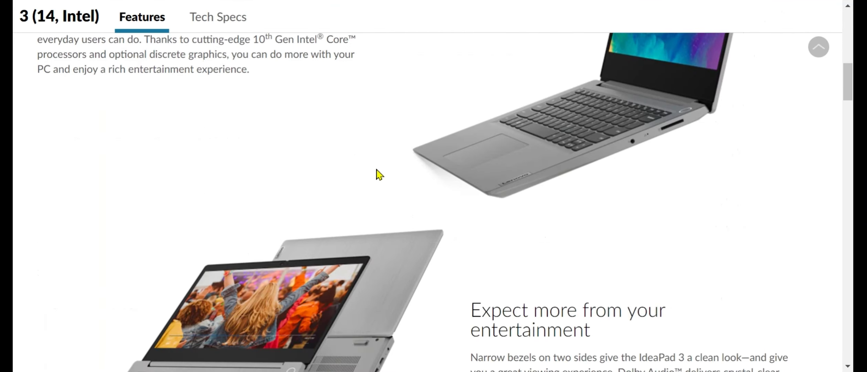
scroll("down", 3)
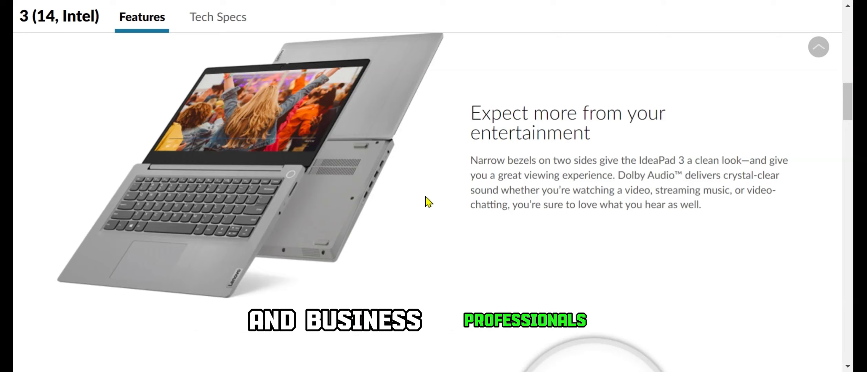
scroll("down", 3)
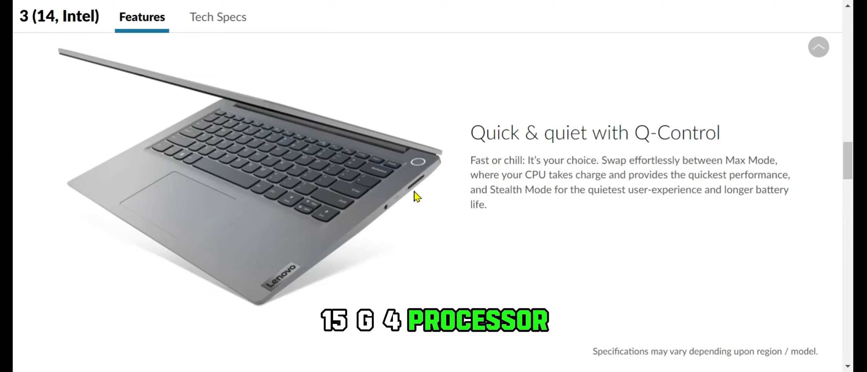
- Jump to the Tech Specs section and read down through the specification table
left_click(218, 16)
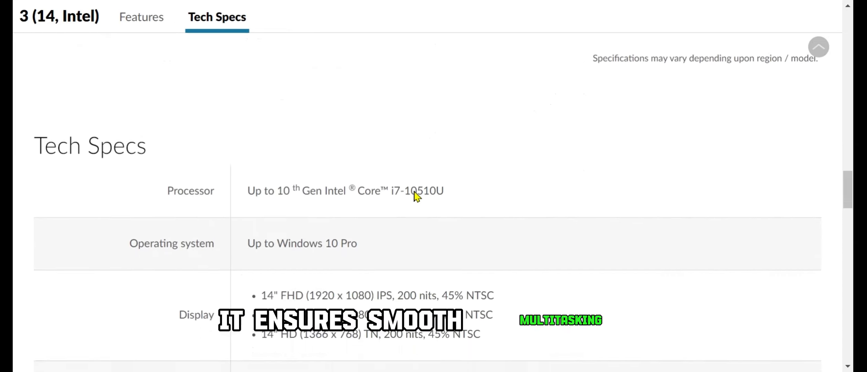
scroll("down", 3)
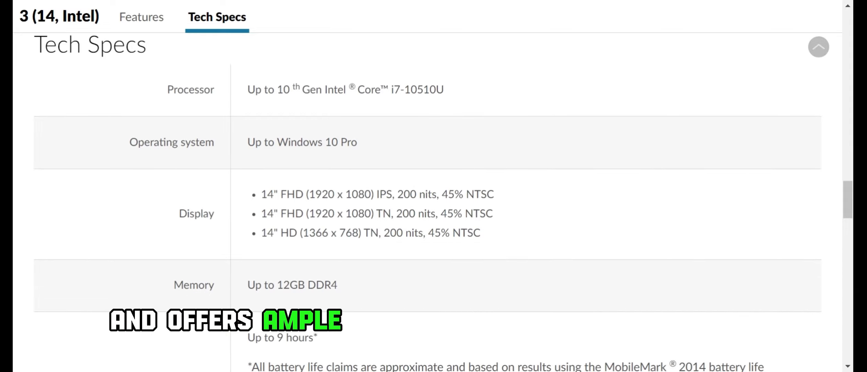
scroll("down", 3)
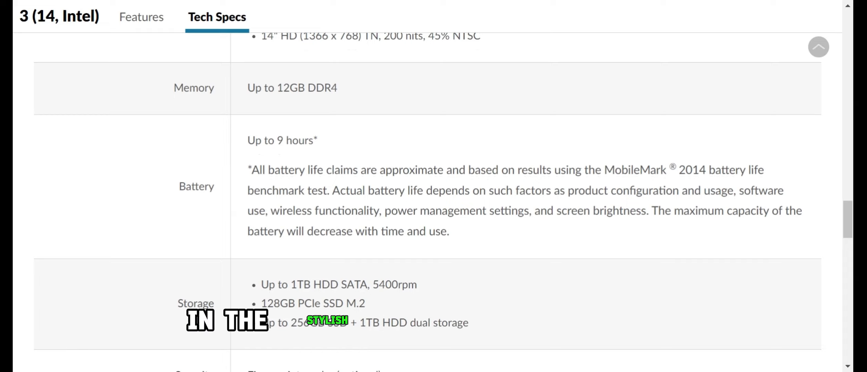
scroll("down", 3)
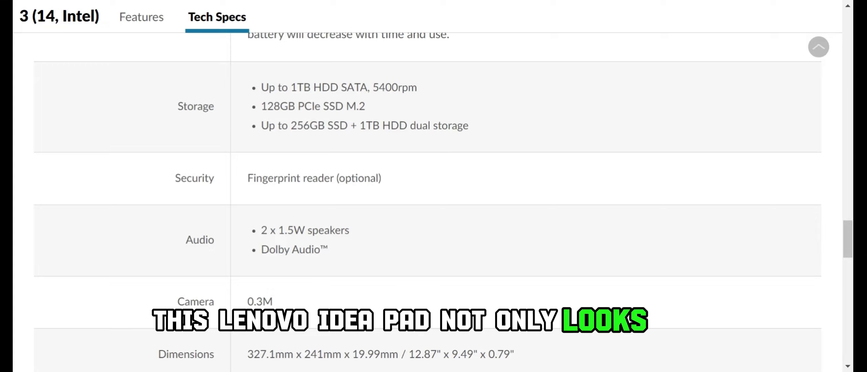
scroll("down", 3)
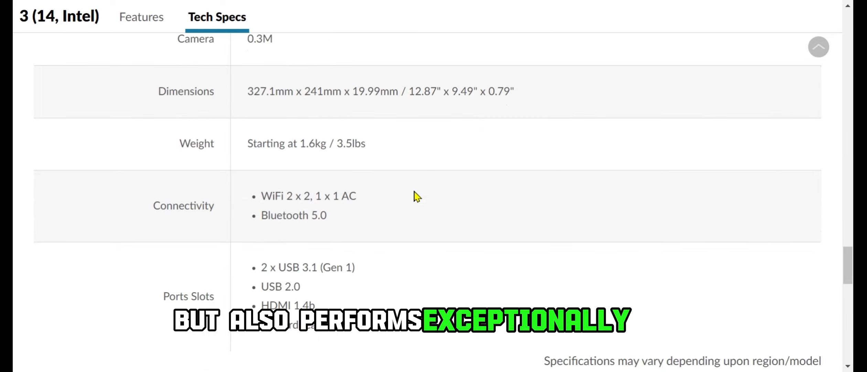
scroll("down", 3)
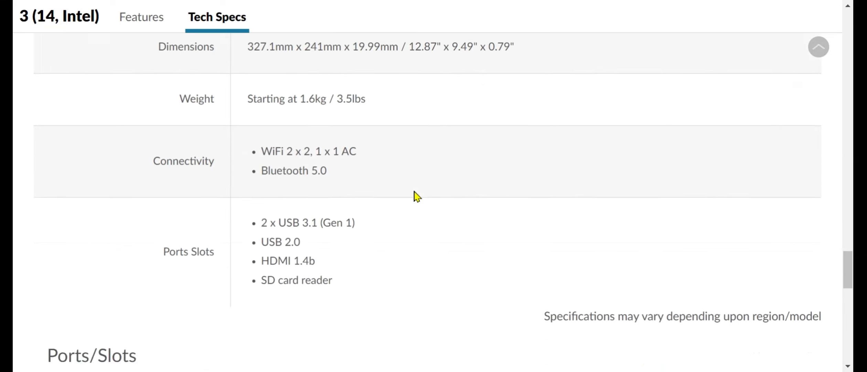
- Continue through the remaining specs and Ports/Slots diagram to the footer, then back toward Tech Specs
scroll("down", 3)
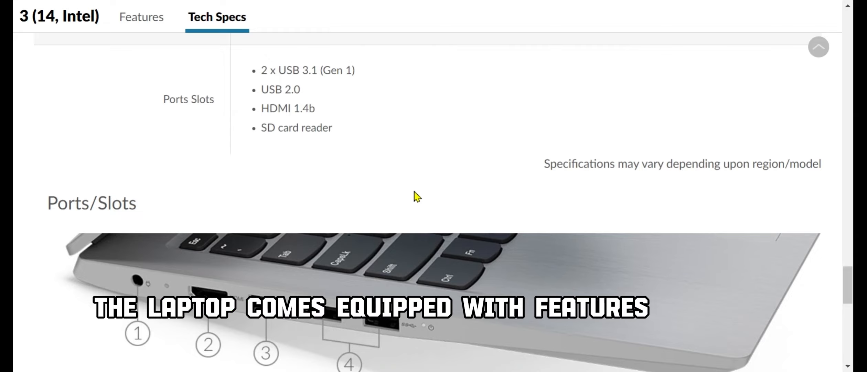
scroll("down", 3)
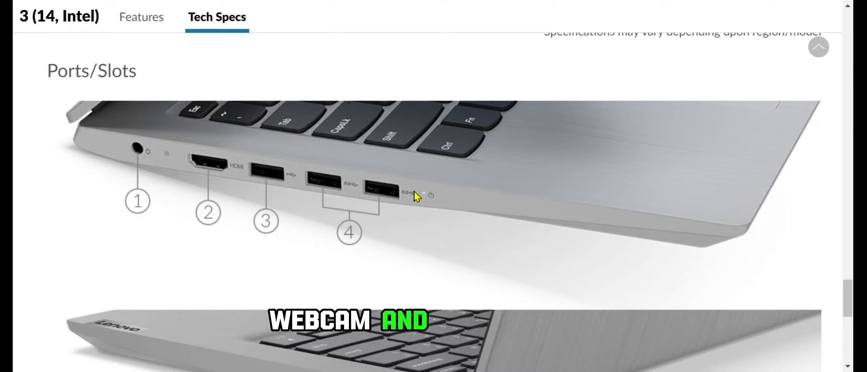
scroll("down", 3)
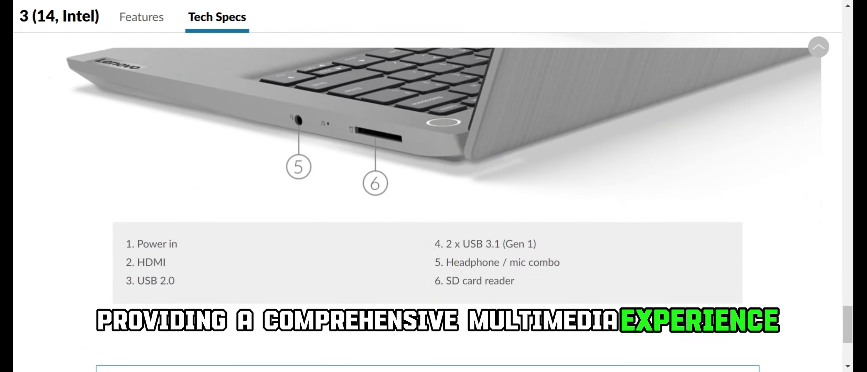
scroll("down", 3)
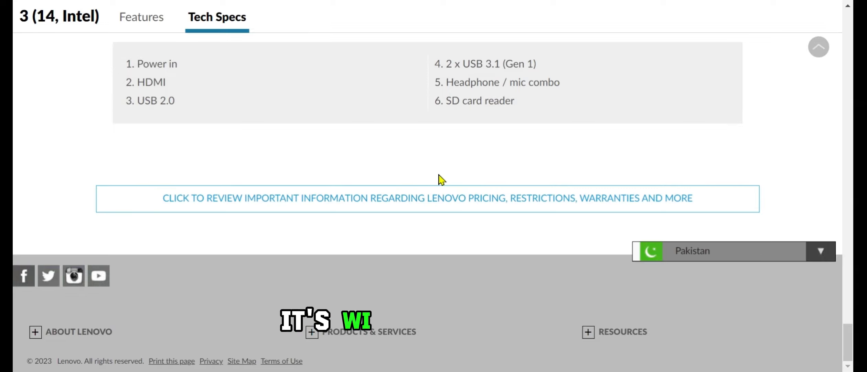
scroll("up", 3)
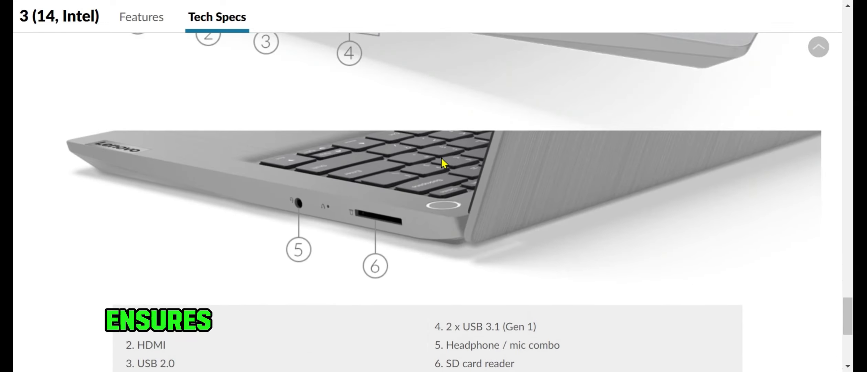
scroll("down", 3)
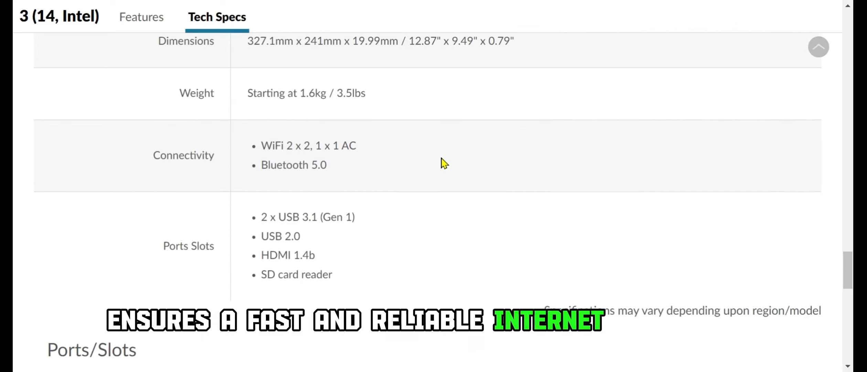
scroll("up", 3)
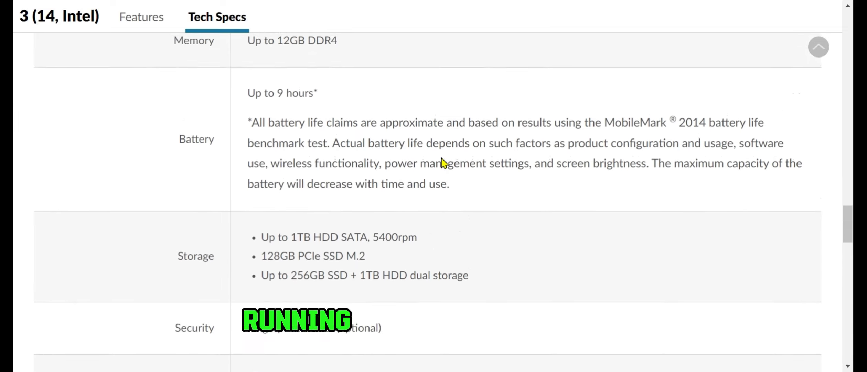
scroll("up", 3)
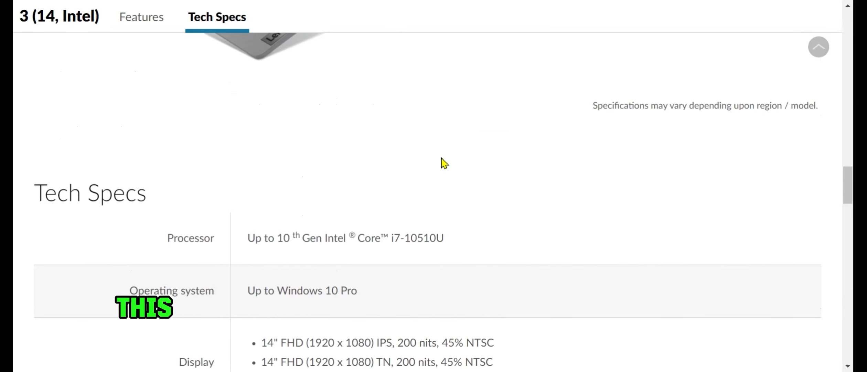
- Jump back to the Features section and revisit the privacy and entertainment features up to More for less
left_click(141, 16)
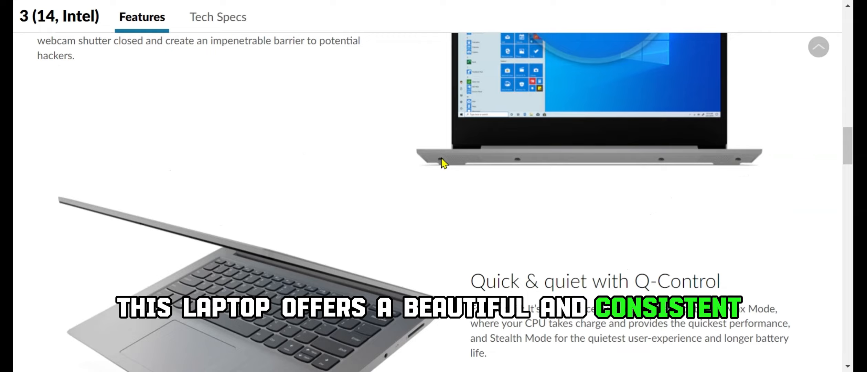
scroll("up", 3)
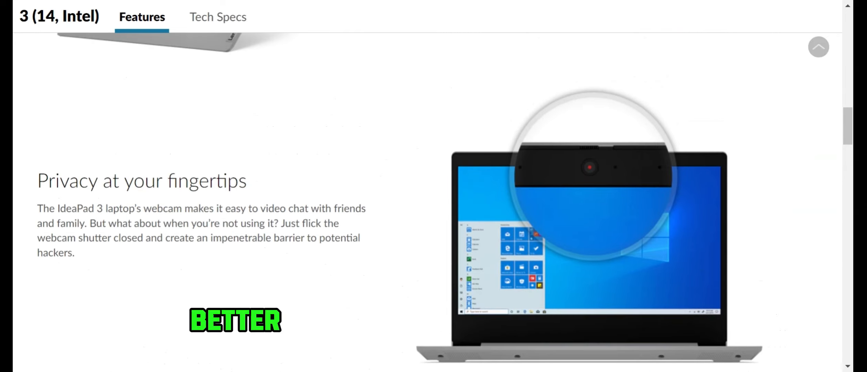
scroll("down", 3)
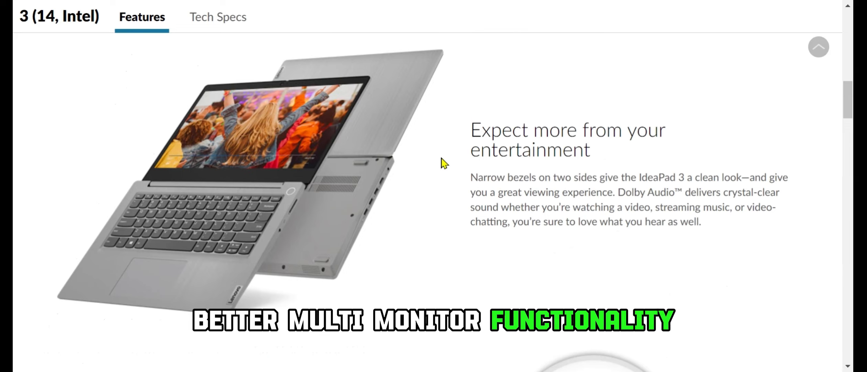
scroll("up", 3)
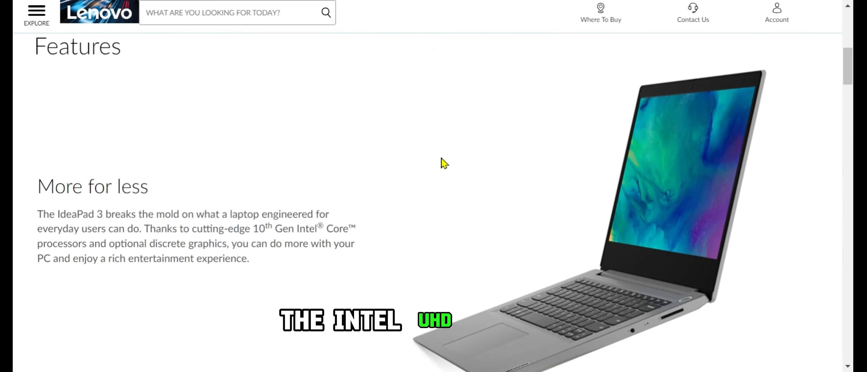
- Scroll down past the features until the Tech Specs heading and processor row appear
scroll("down", 3)
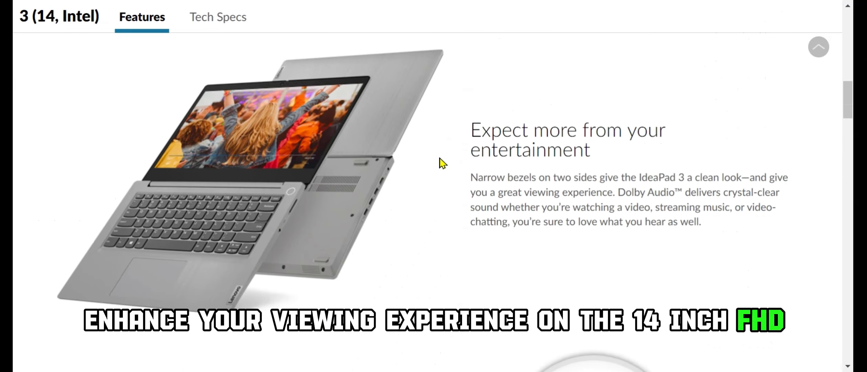
scroll("down", 3)
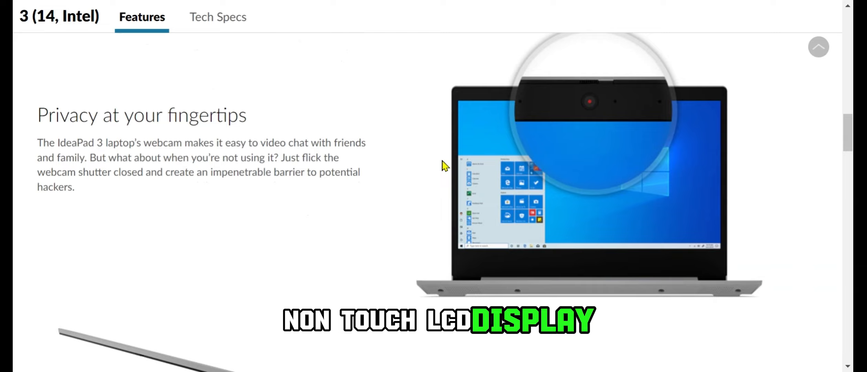
scroll("down", 3)
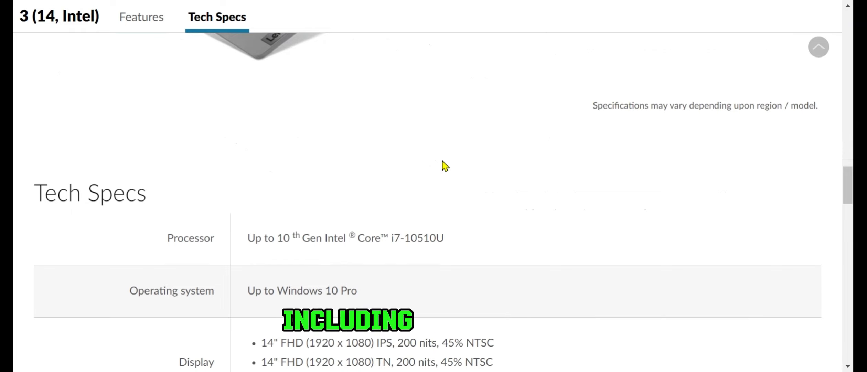
- Return from Tech Specs to the Features section showing the Q-Control feature
left_click(141, 16)
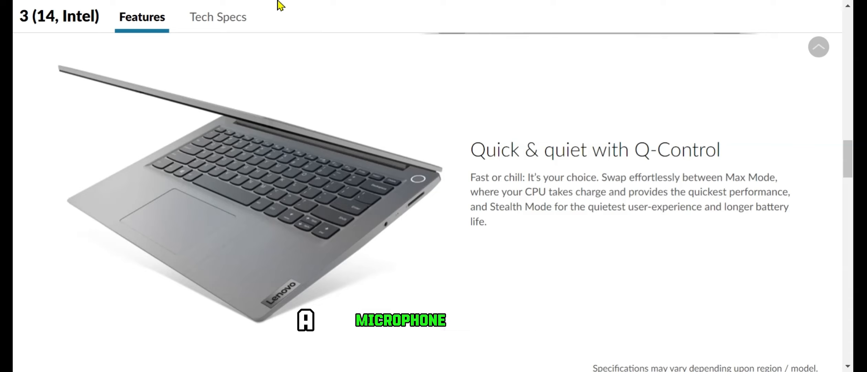
- Scroll up to the Discontinued banner, then read down through the first Features sections
scroll("up", 3)
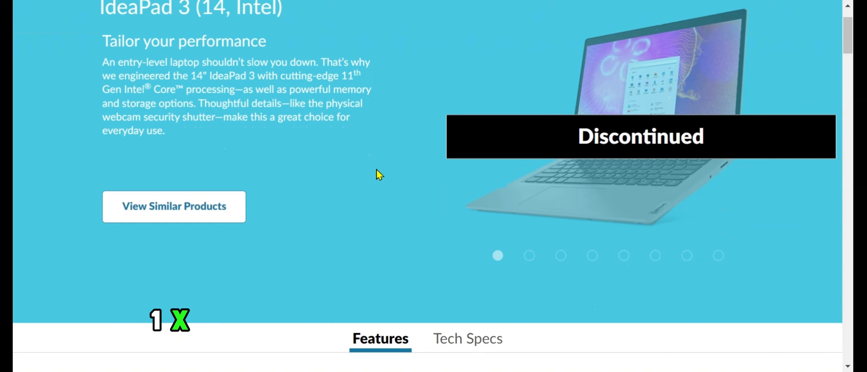
scroll("down", 3)
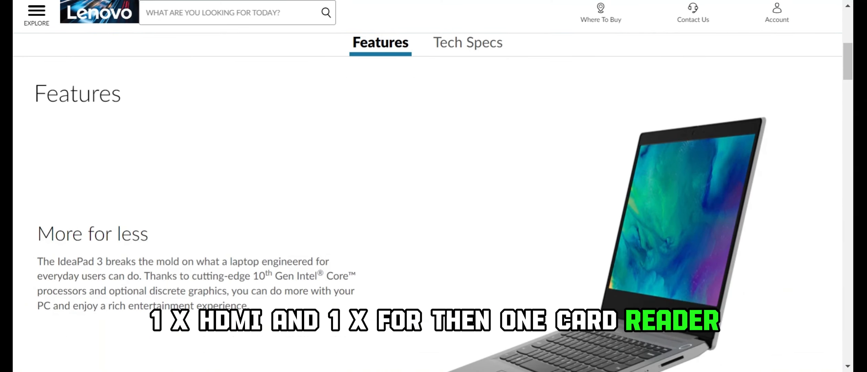
scroll("down", 3)
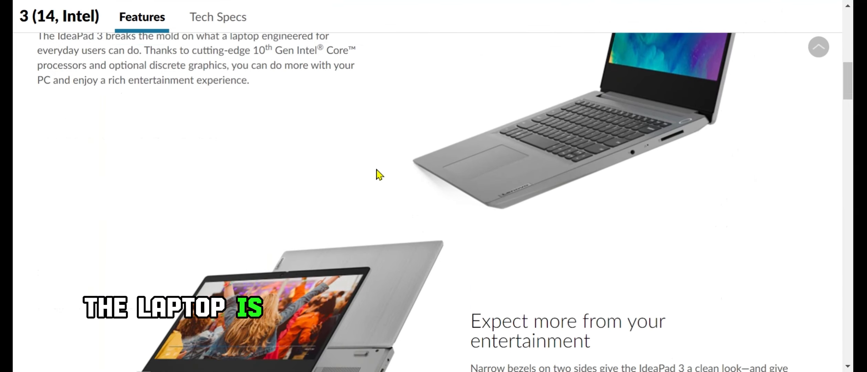
scroll("down", 3)
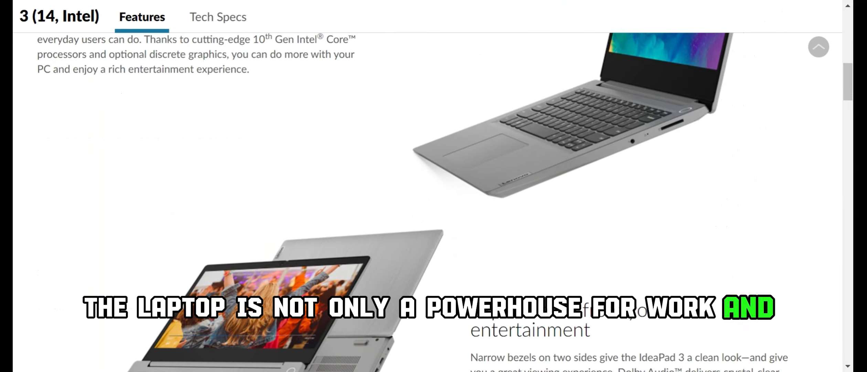
scroll("down", 3)
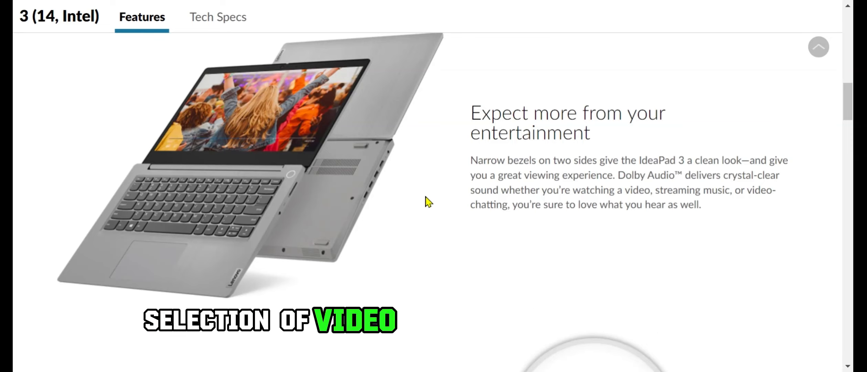
- Continue through the remaining features into the Tech Specs processor, display and memory rows
scroll("down", 3)
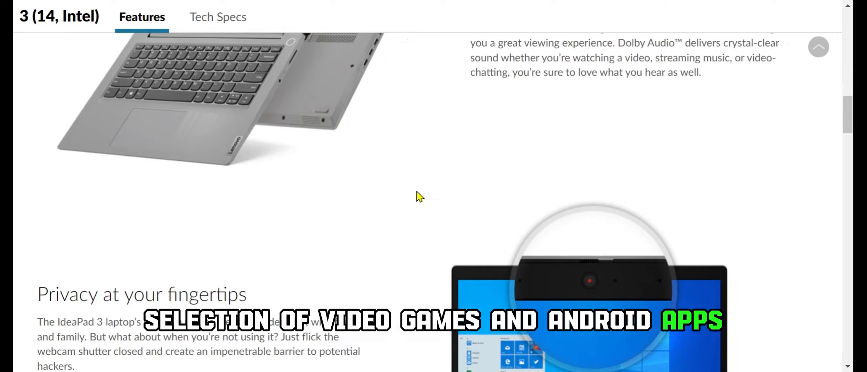
scroll("down", 3)
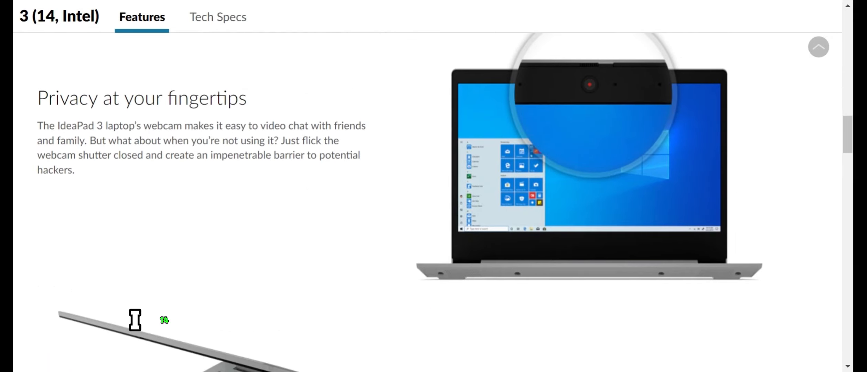
scroll("down", 3)
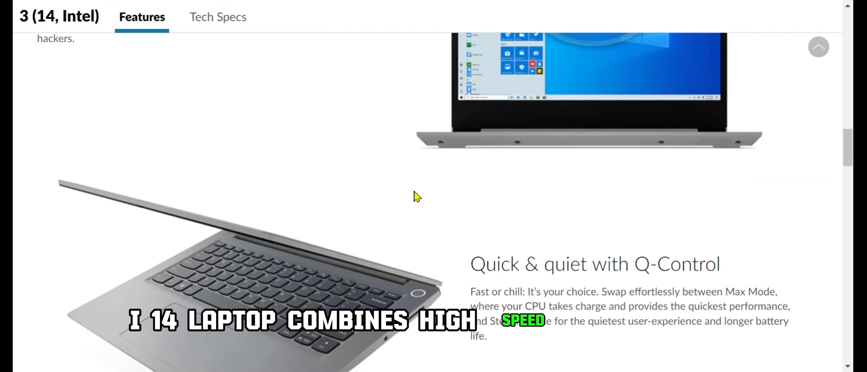
scroll("down", 3)
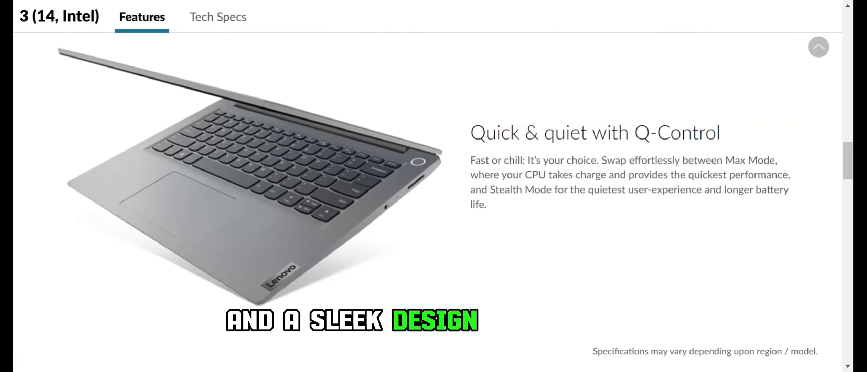
left_click(217, 17)
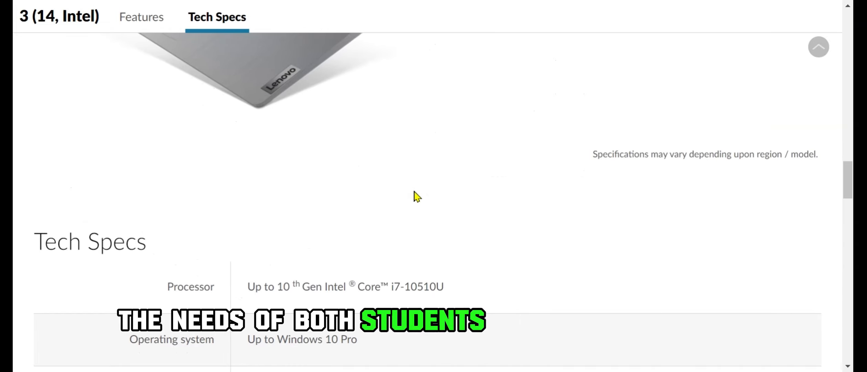
scroll("down", 3)
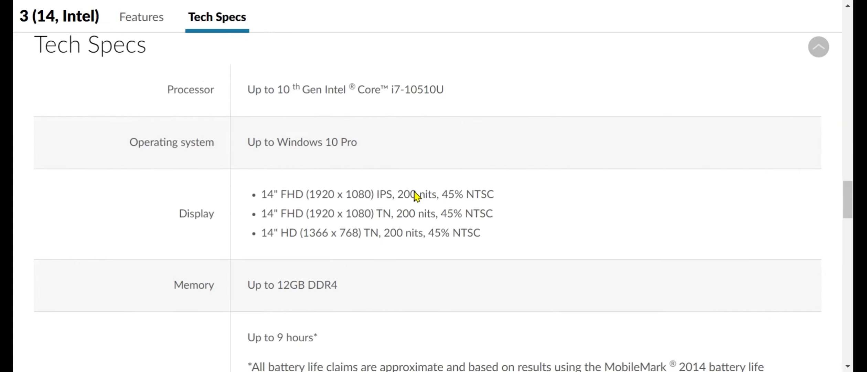